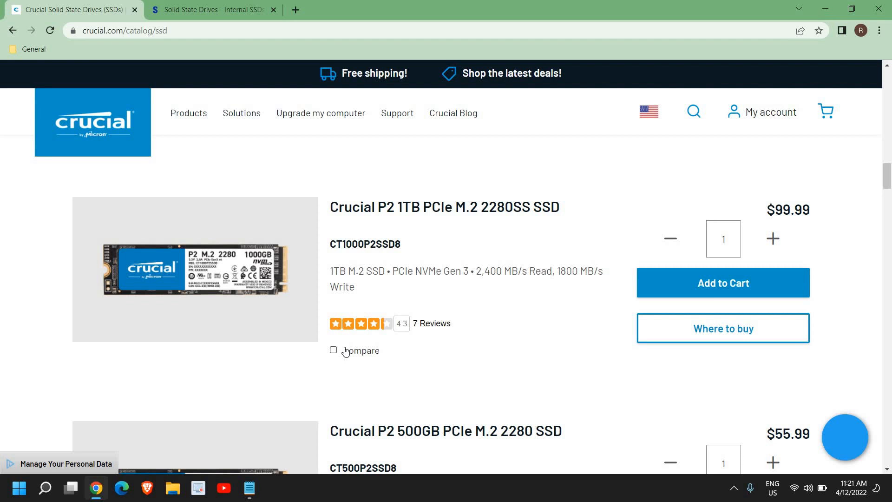
Scroll through the Crucial SSD catalog comparing the P2 NVMe and MX500 drives and their prices.
scroll("down", 3)
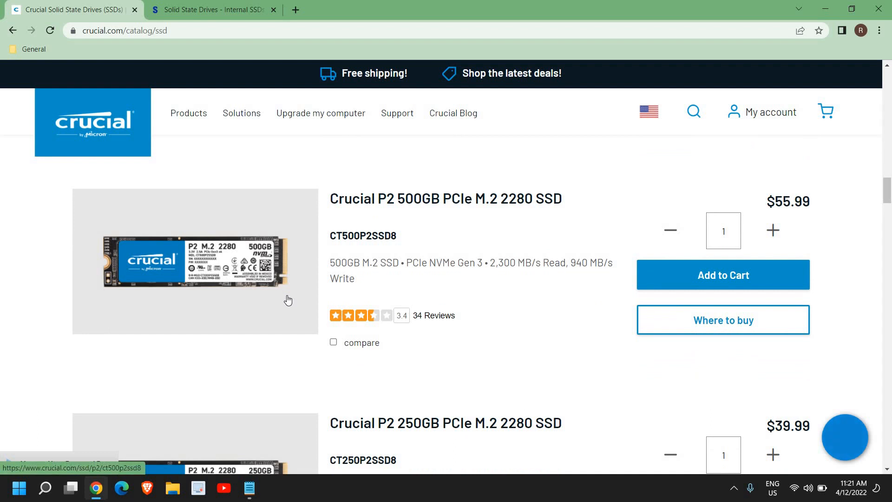
scroll("down", 3)
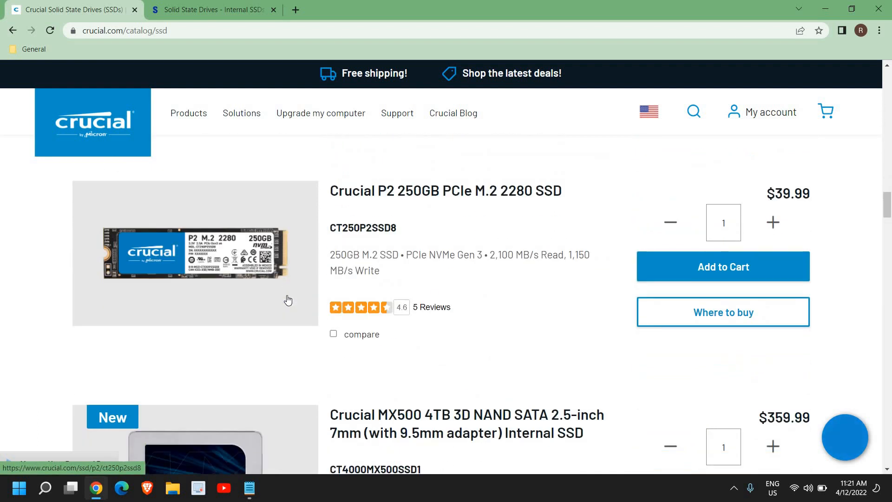
scroll("down", 3)
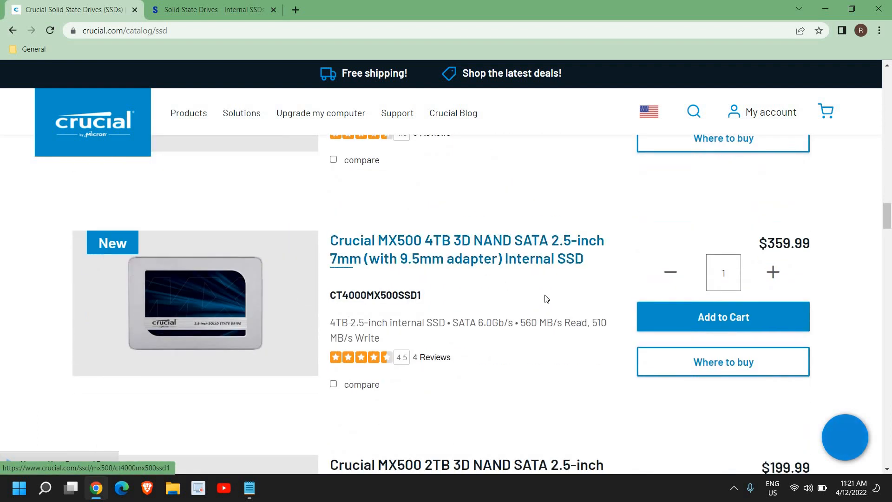
scroll("down", 3)
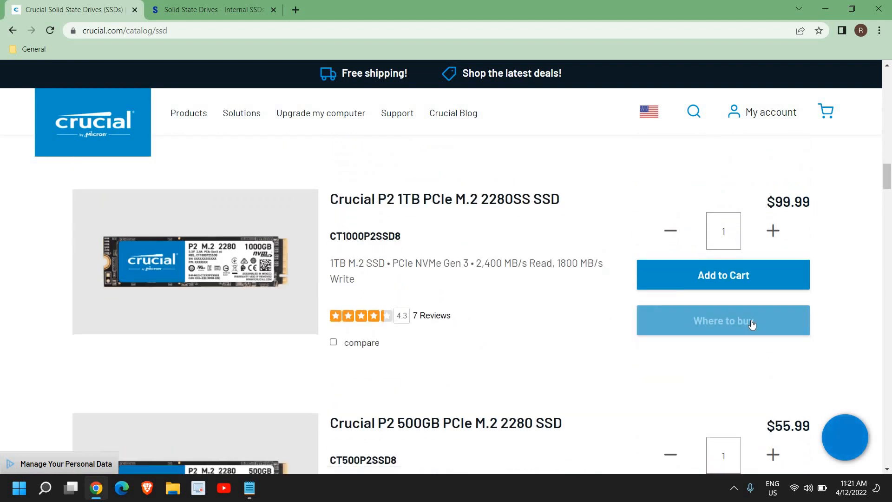
scroll("down", 3)
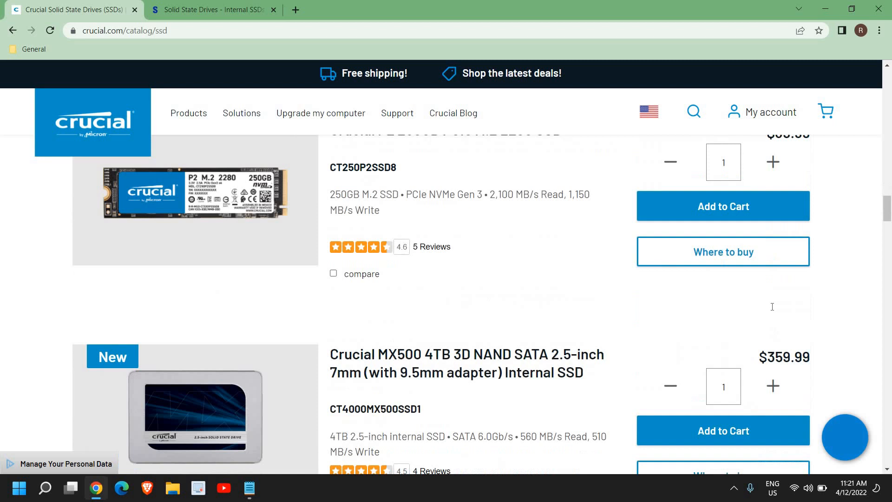
scroll("down", 3)
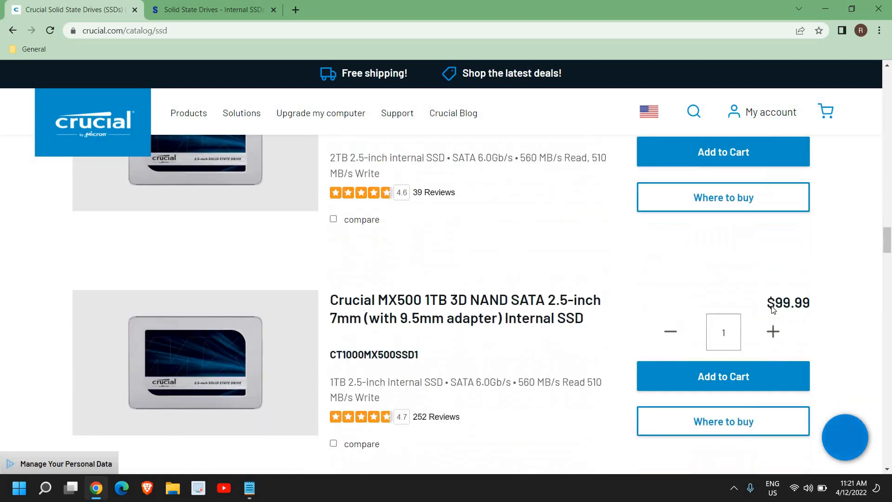
scroll("down", 3)
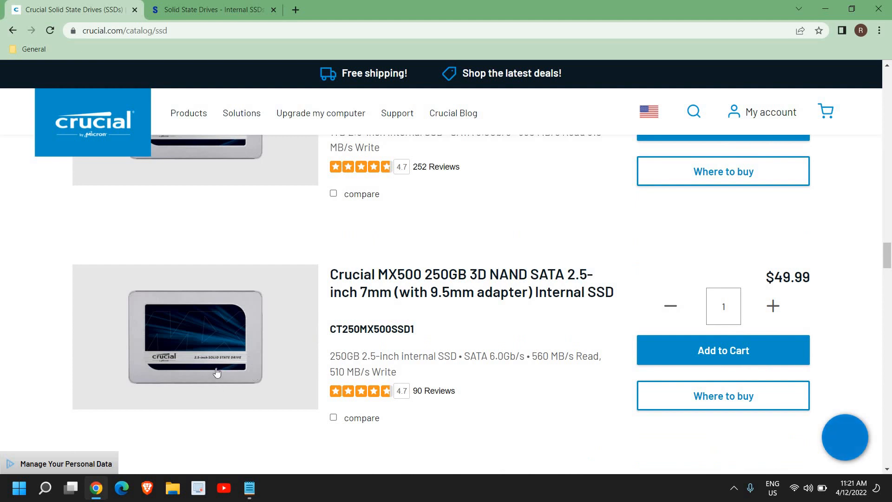
mouse_move(579, 282)
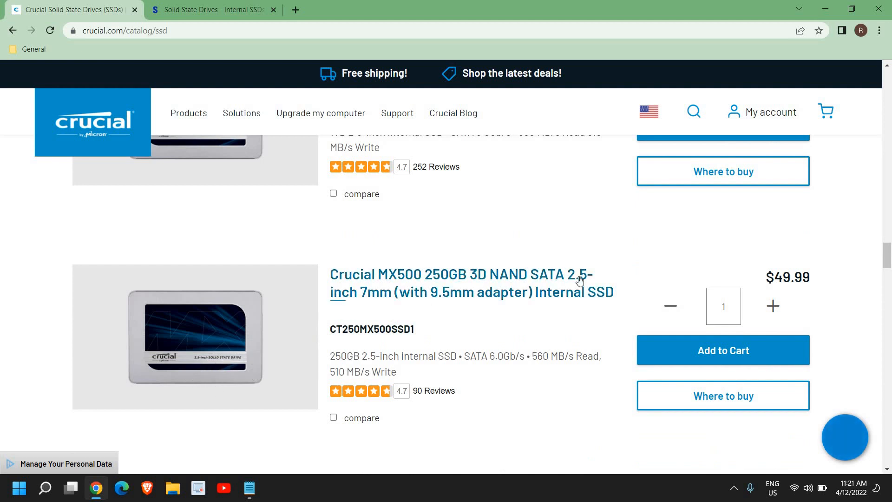
mouse_move(563, 319)
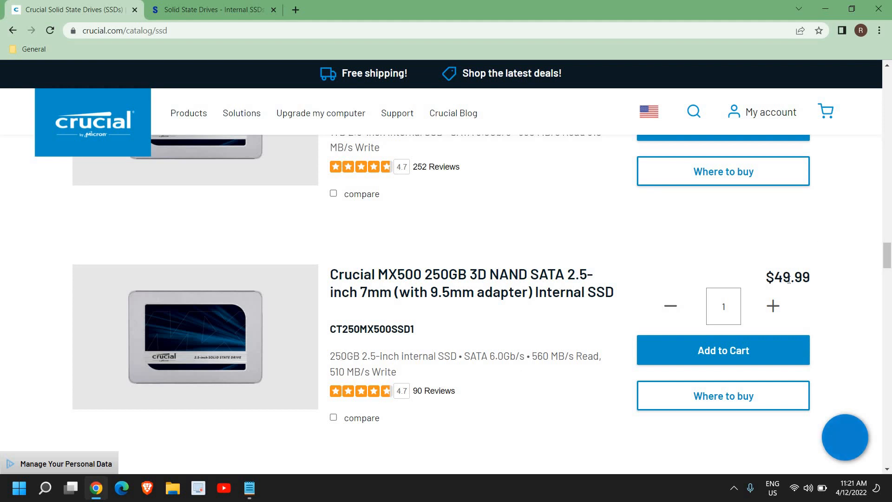
Continue down to the BX500 SATA models and prices, then move over to the Samsung SSD page.
scroll("down", 3)
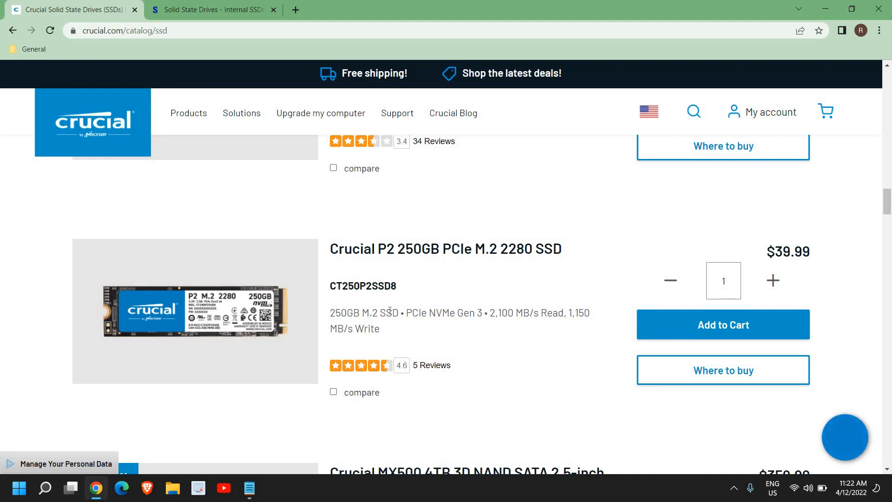
scroll("down", 3)
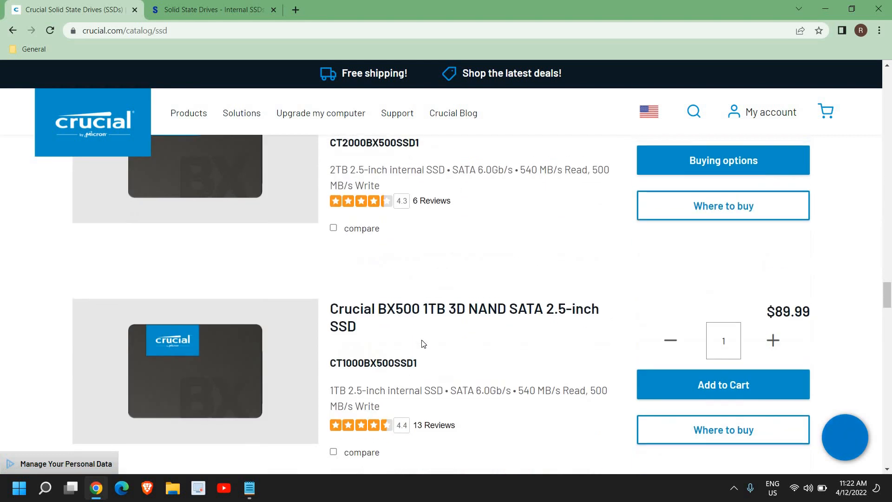
scroll("down", 3)
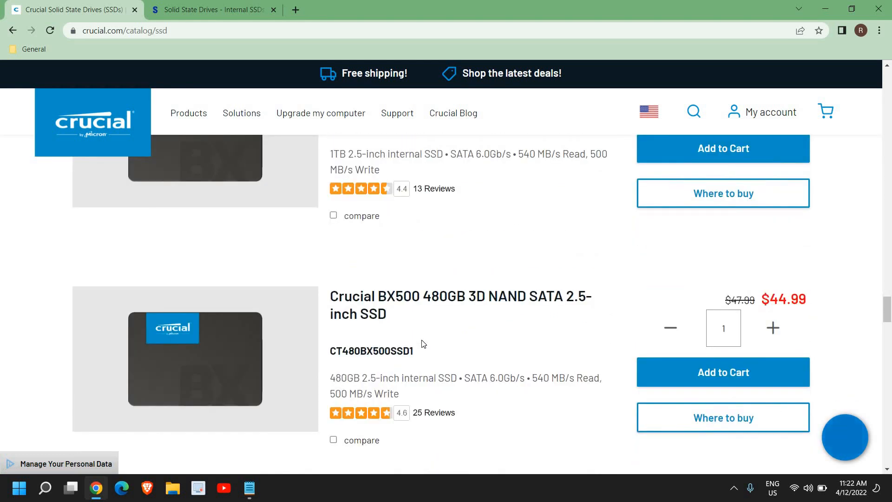
left_click(211, 9)
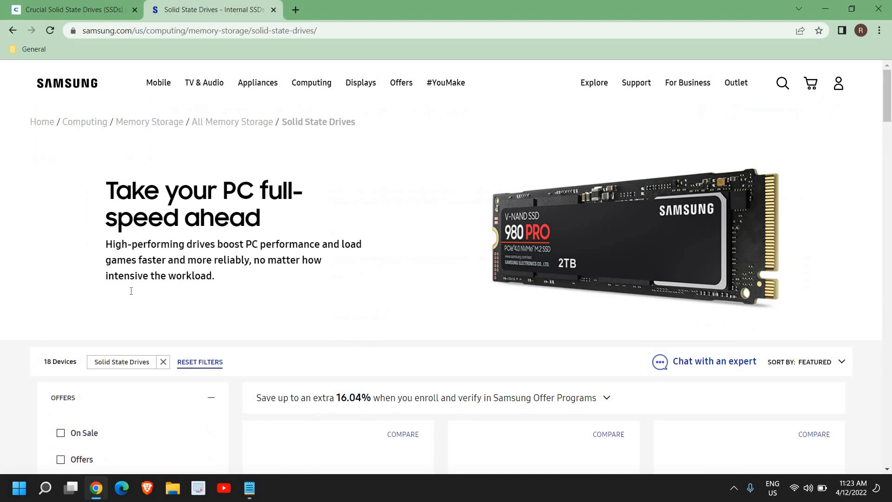
mouse_move(155, 264)
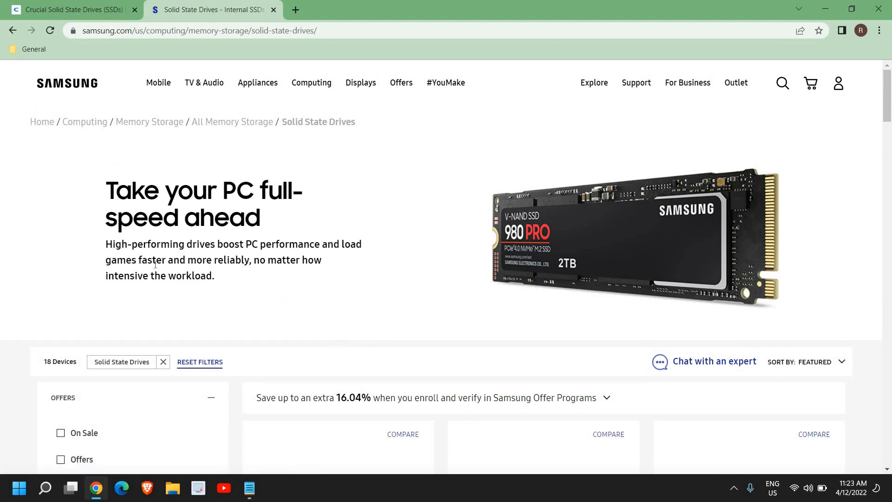
Scroll through Samsung's SSD listing comparing 980 PRO, 870, 970 and 860 EVO model prices and bundles.
scroll("down", 3)
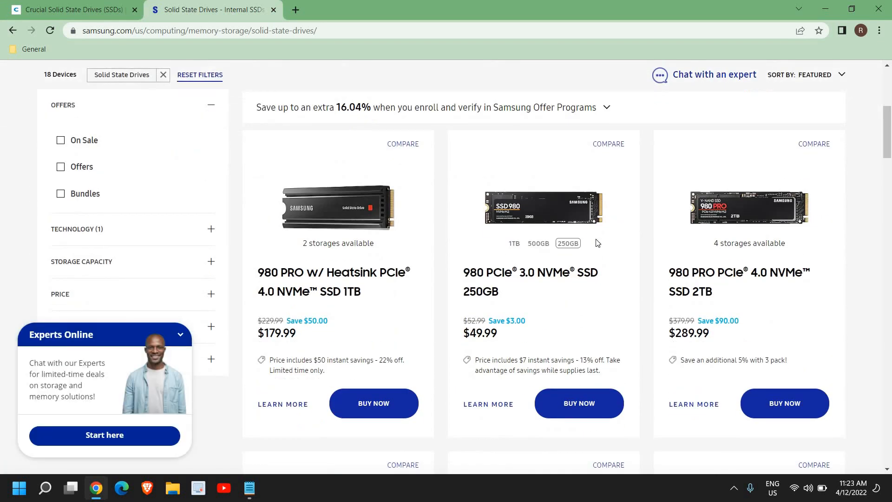
scroll("down", 3)
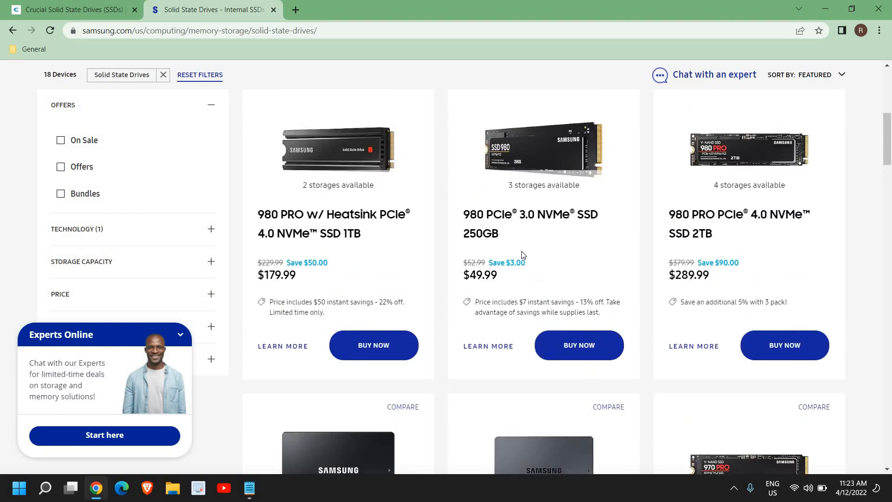
scroll("down", 3)
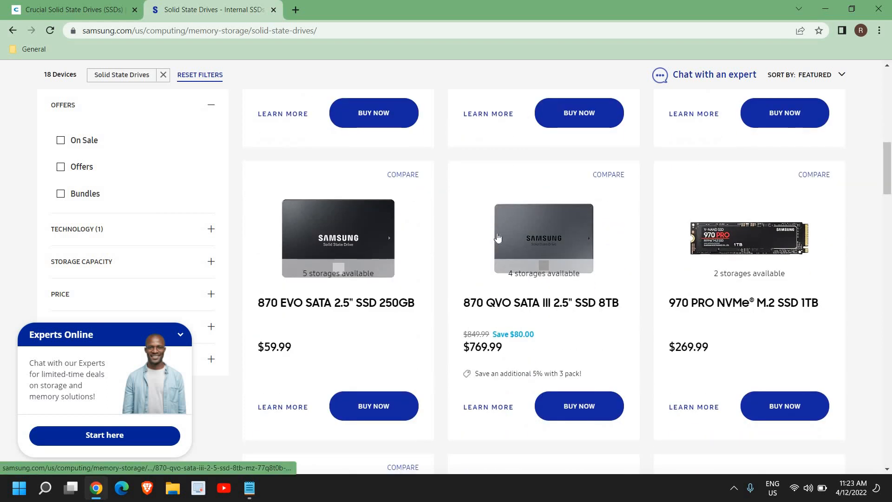
mouse_move(286, 333)
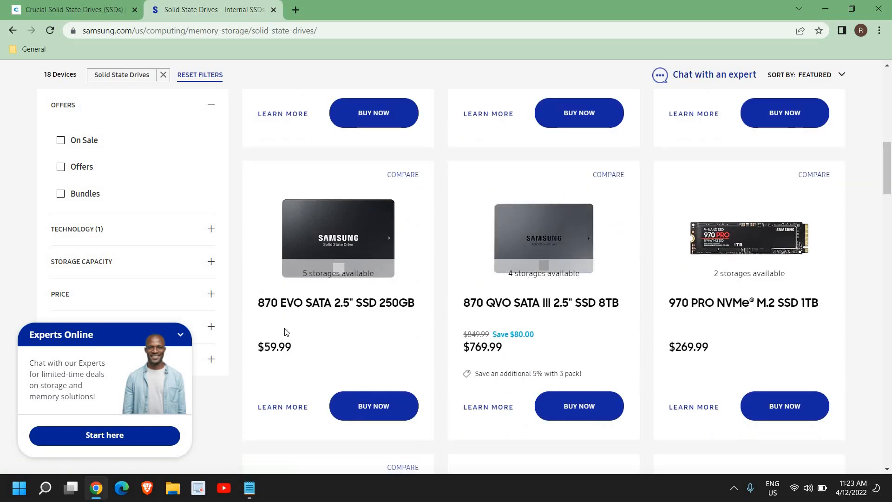
scroll("down", 3)
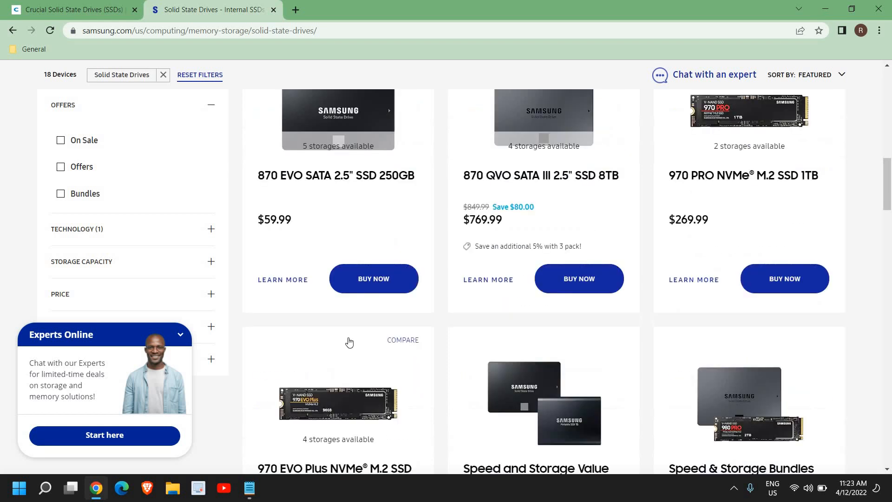
scroll("down", 3)
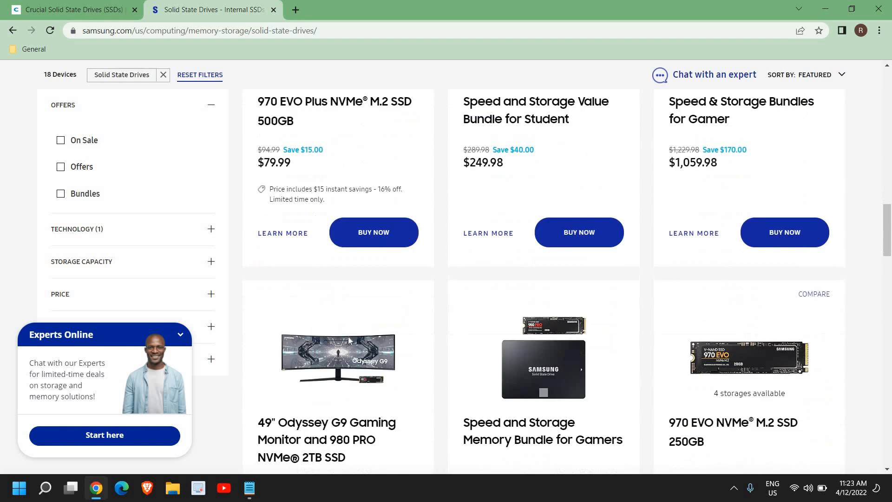
scroll("down", 3)
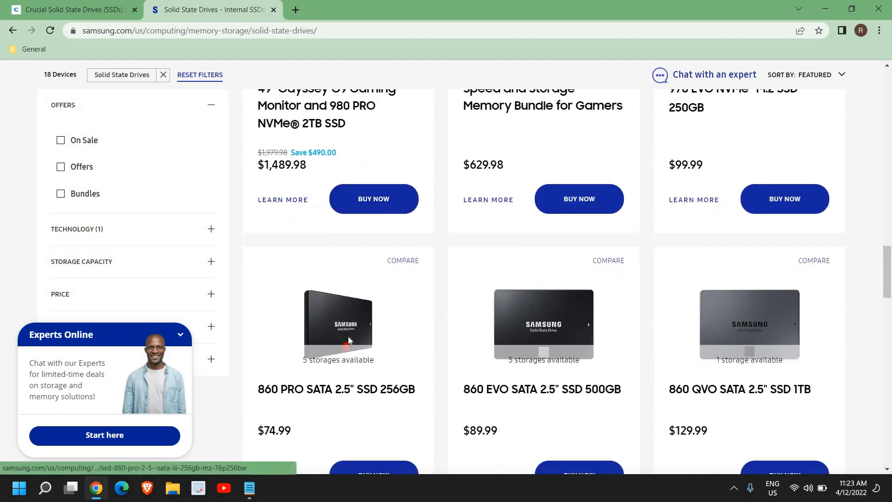
scroll("down", 3)
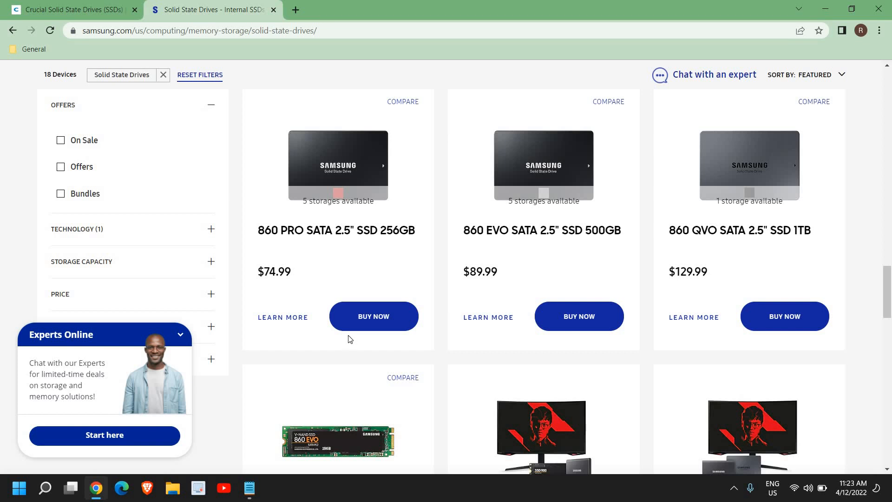
scroll("down", 3)
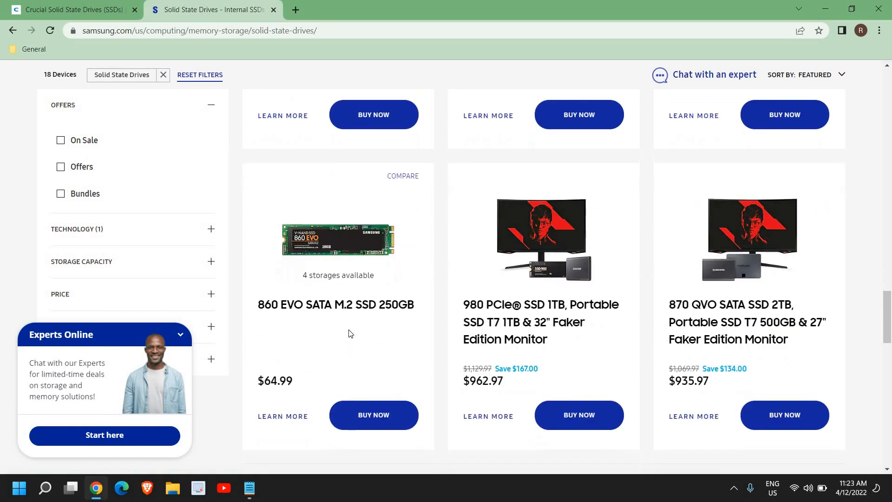
scroll("down", 3)
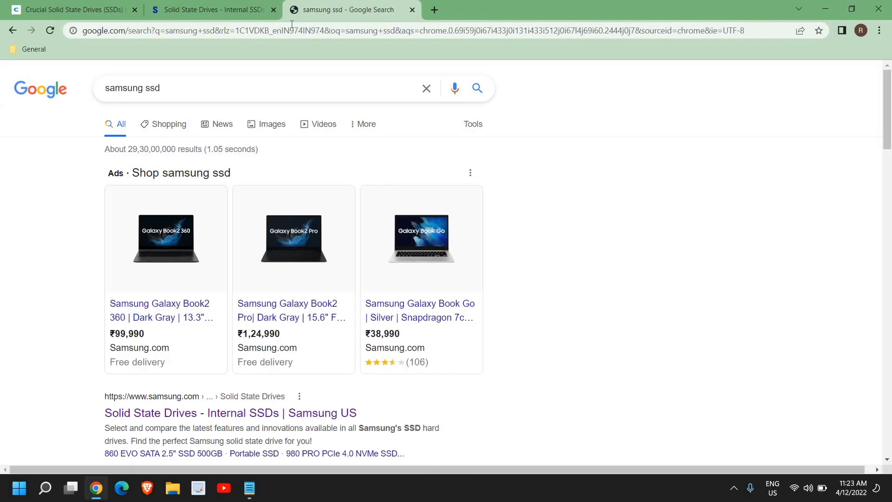
Open the 'Solid State Drives - Internal SSDs | Samsung US' result from the samsung ssd search.
scroll("down", 3)
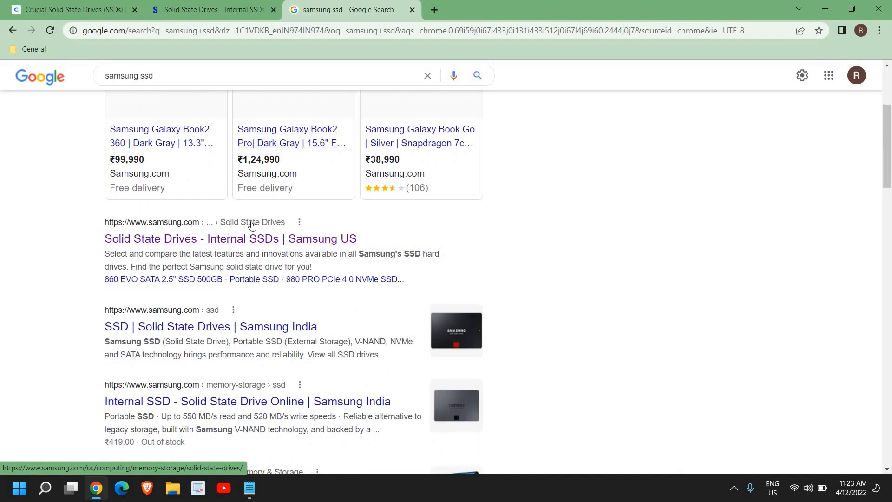
left_click(230, 238)
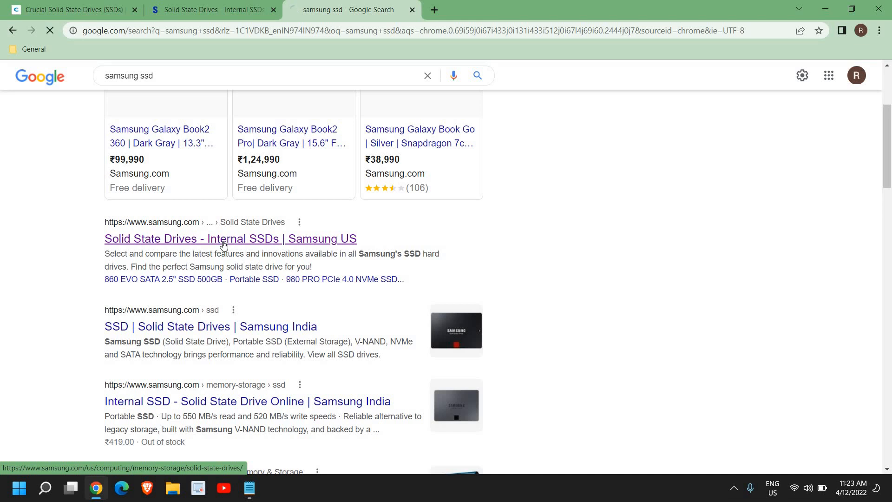
left_click(231, 239)
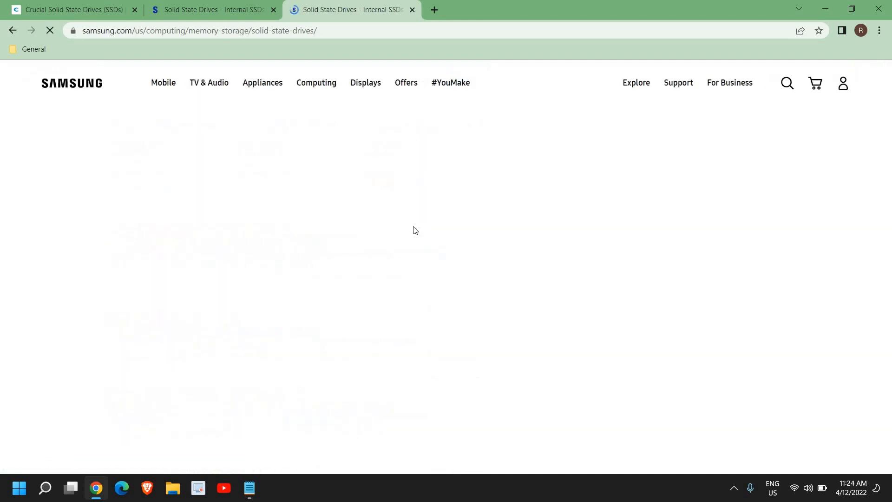